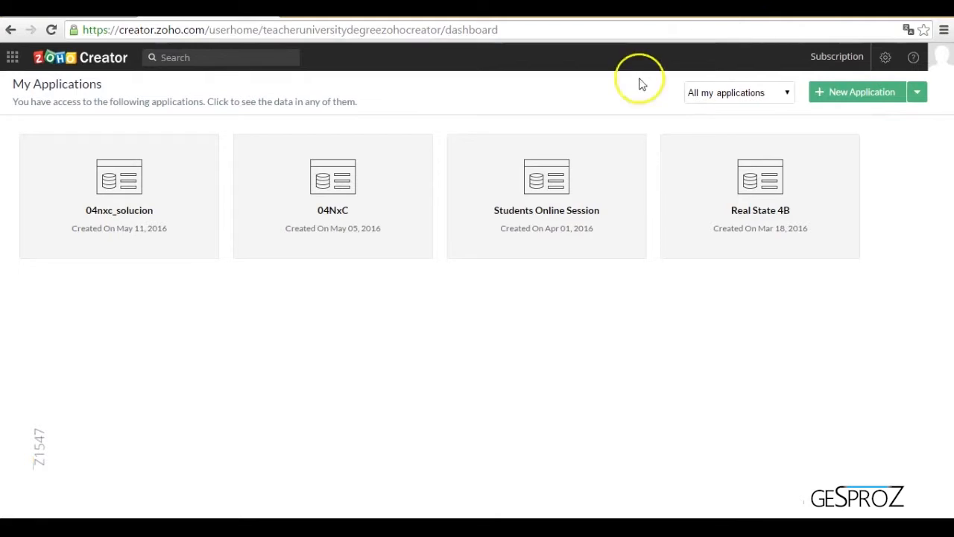
pyautogui.moveTo(546, 178)
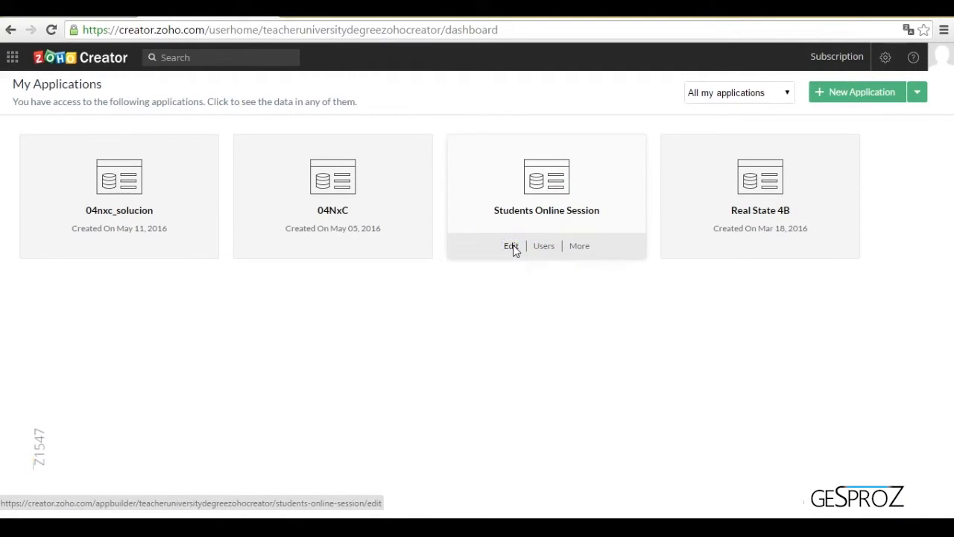
# - Open the Students Online Session app card's Edit option from My Applications
pyautogui.click(511, 245)
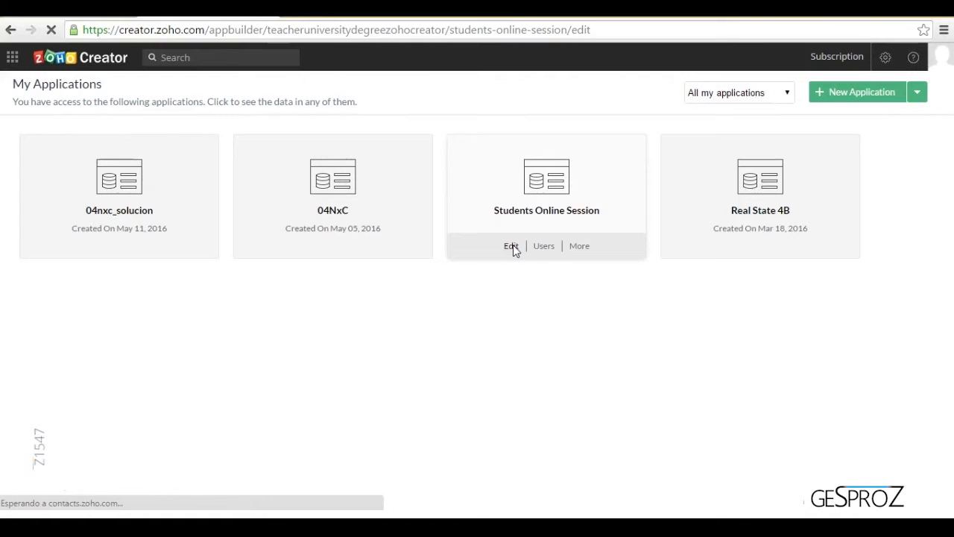
# - From the builder's Create New menu, choose Page to start a new page
pyautogui.click(511, 245)
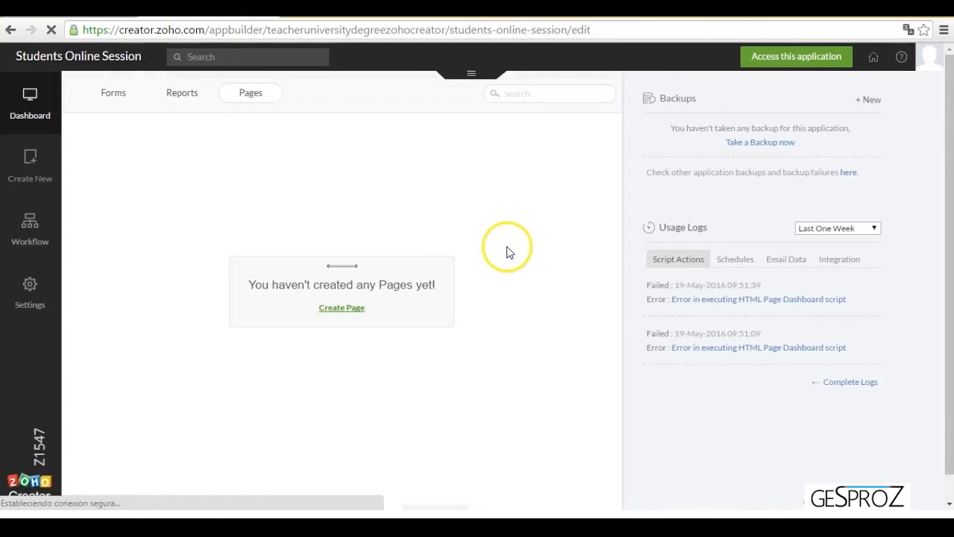
pyautogui.click(30, 163)
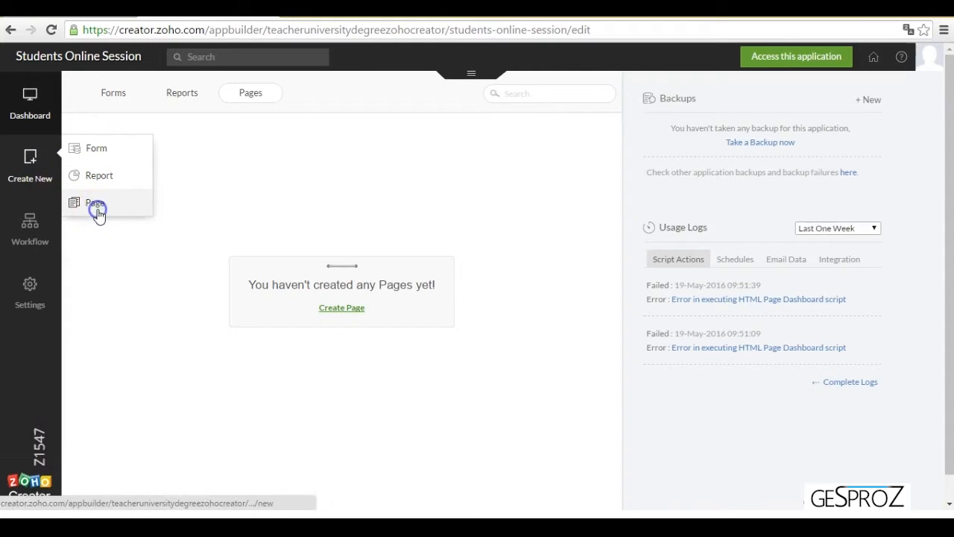
pyautogui.click(96, 204)
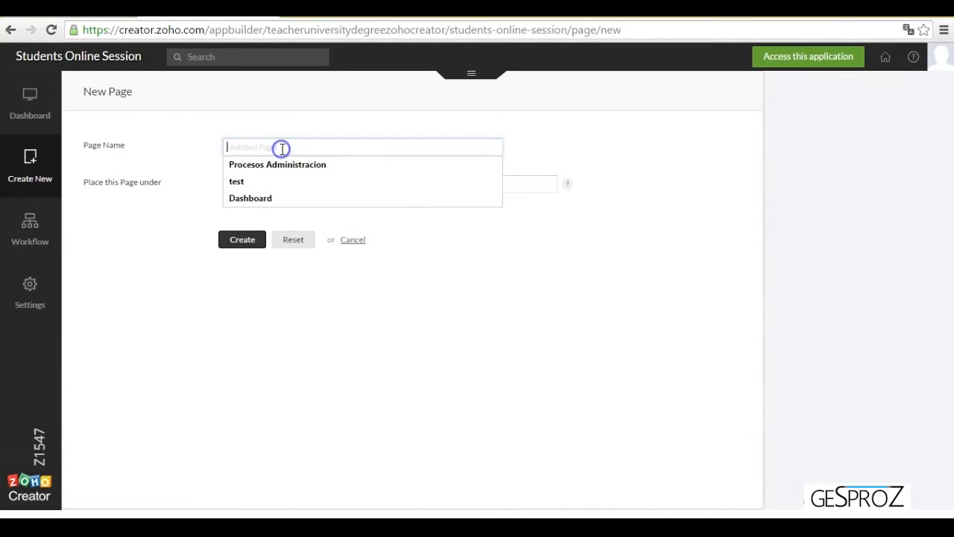
# - Create page 'Dashboard' under a new section named 'Dashboard'
pyautogui.click(250, 198)
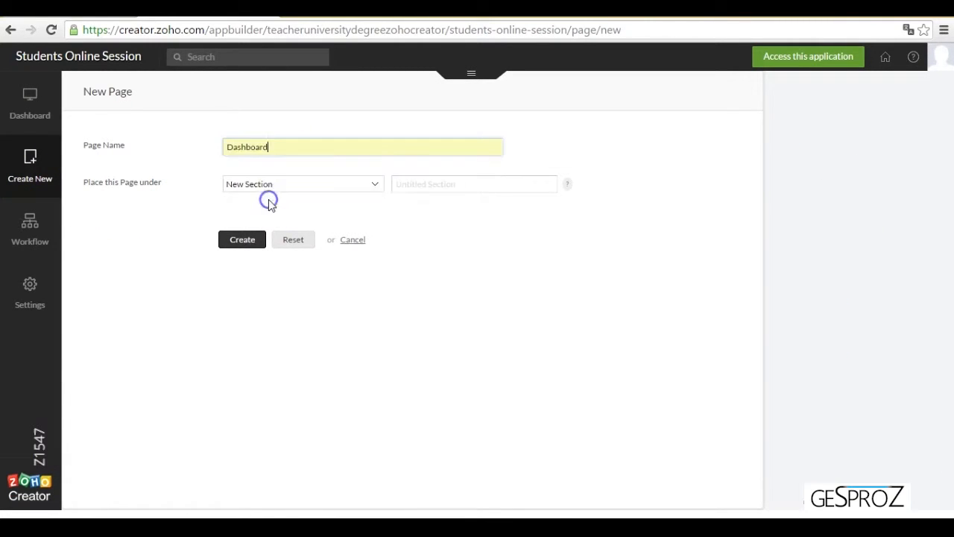
pyautogui.moveTo(392, 210)
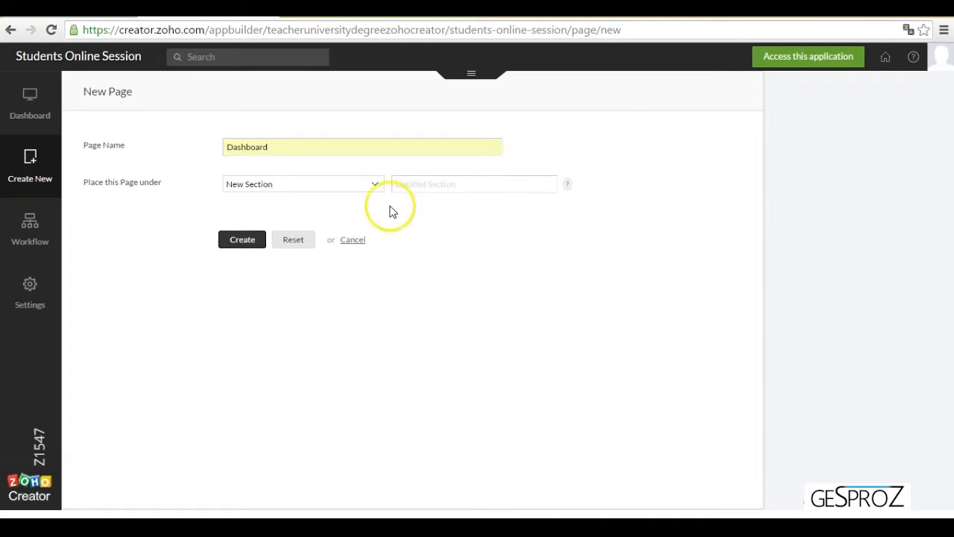
pyautogui.moveTo(344, 186)
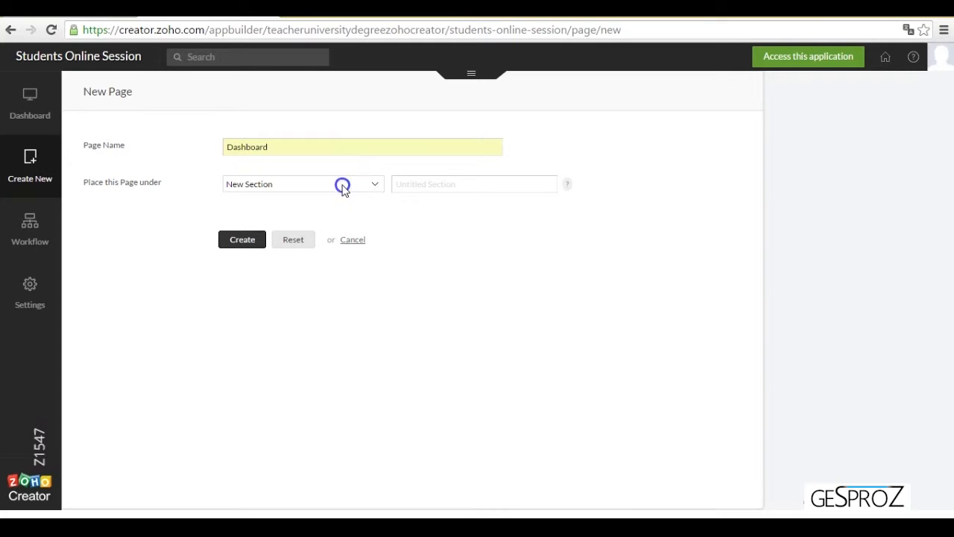
pyautogui.click(473, 184)
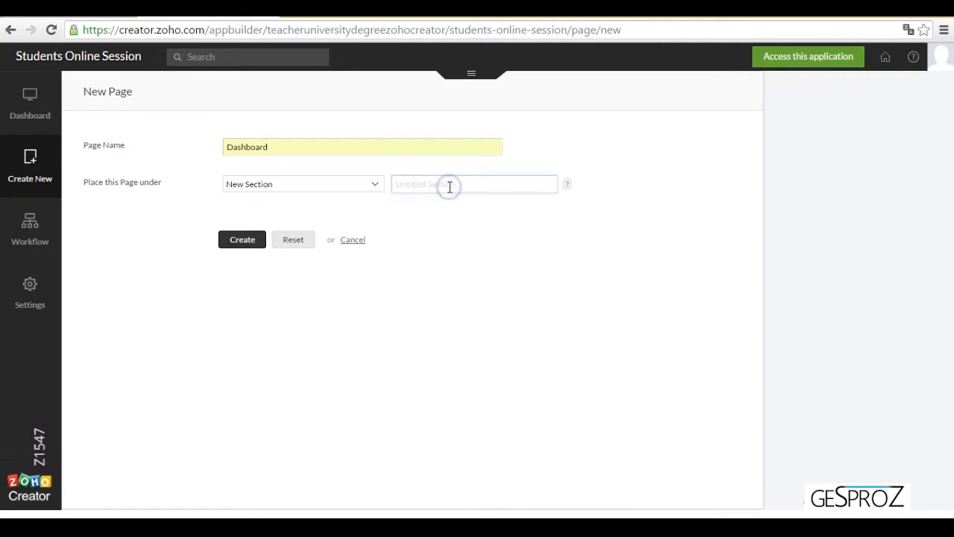
pyautogui.write('Dashboard')
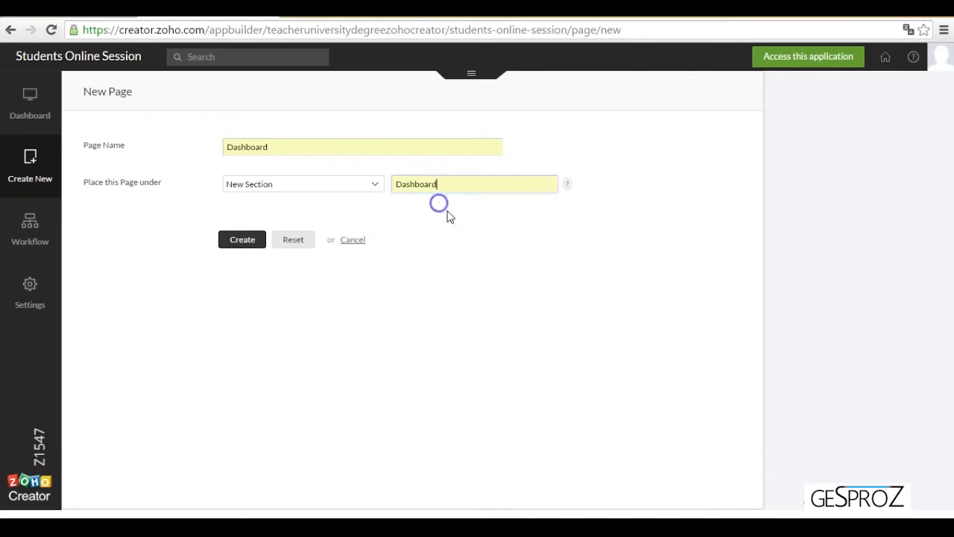
pyautogui.click(241, 240)
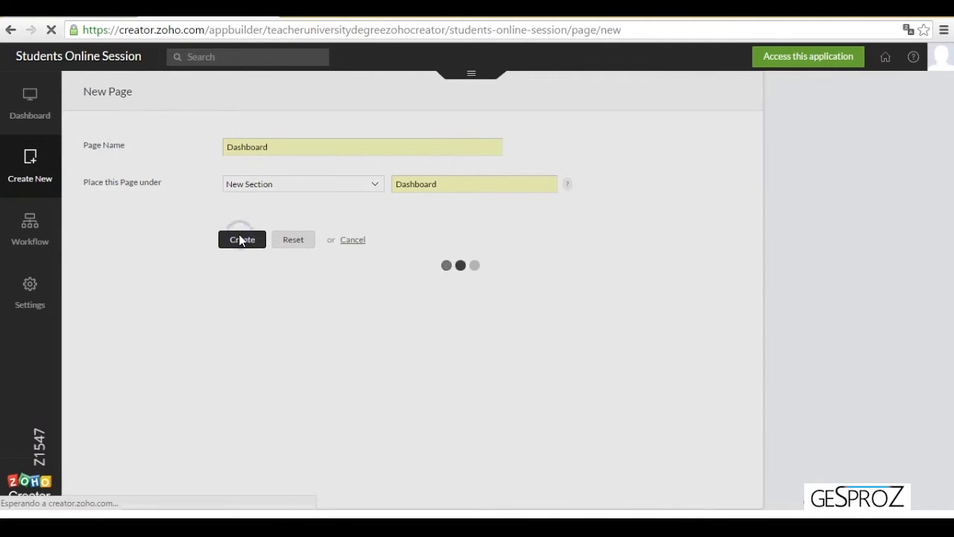
# - Let the editor load, then select 'Dashboard' in the generated htmlpage Dashboard() script
pyautogui.click(241, 240)
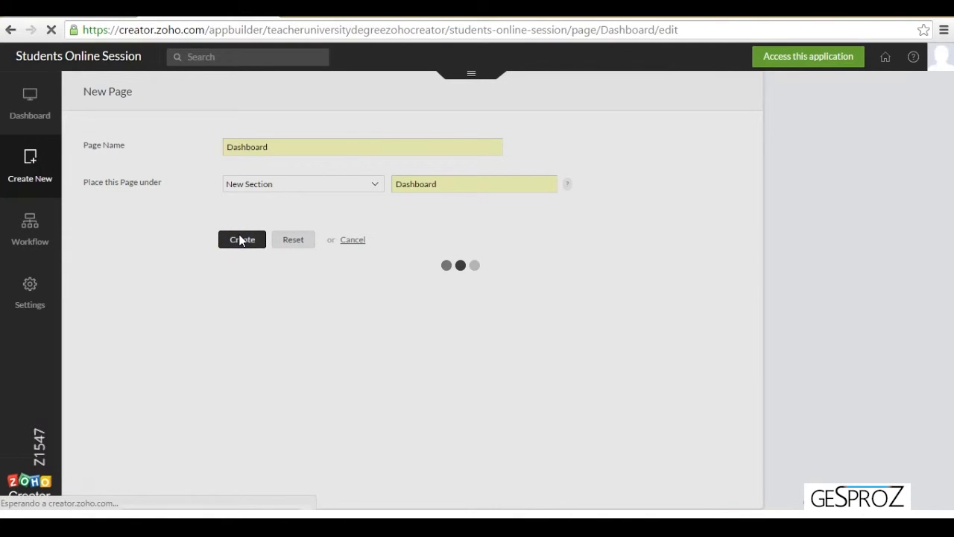
pyautogui.click(242, 239)
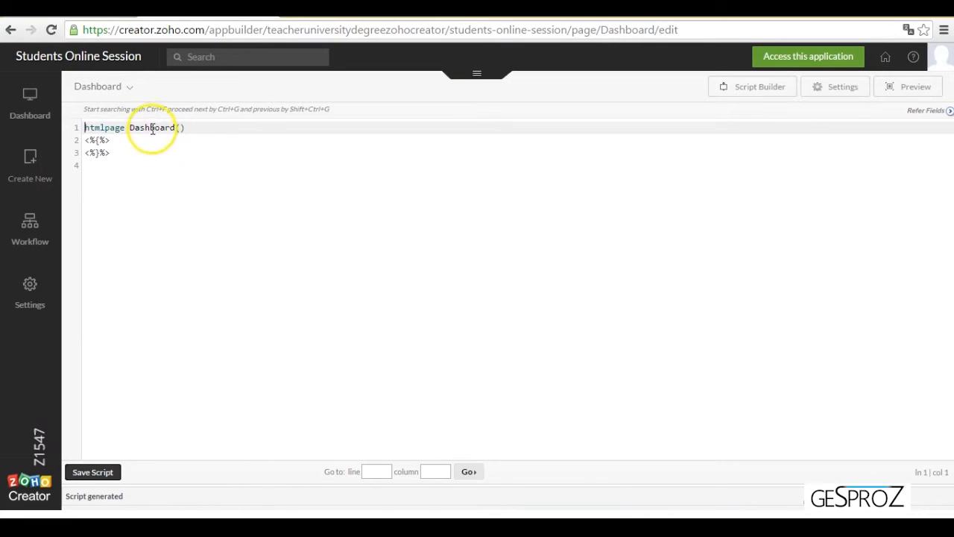
pyautogui.doubleClick(152, 127)
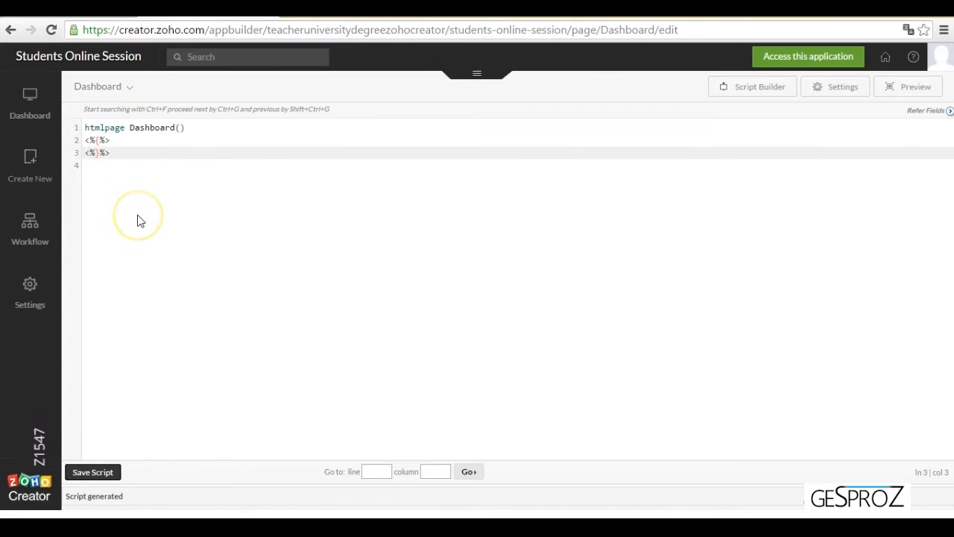
pyautogui.moveTo(141, 221)
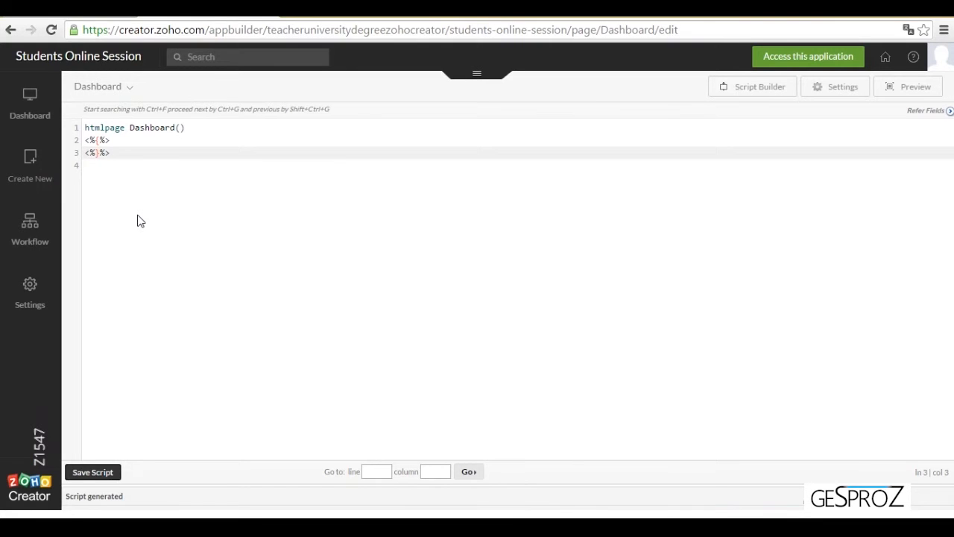